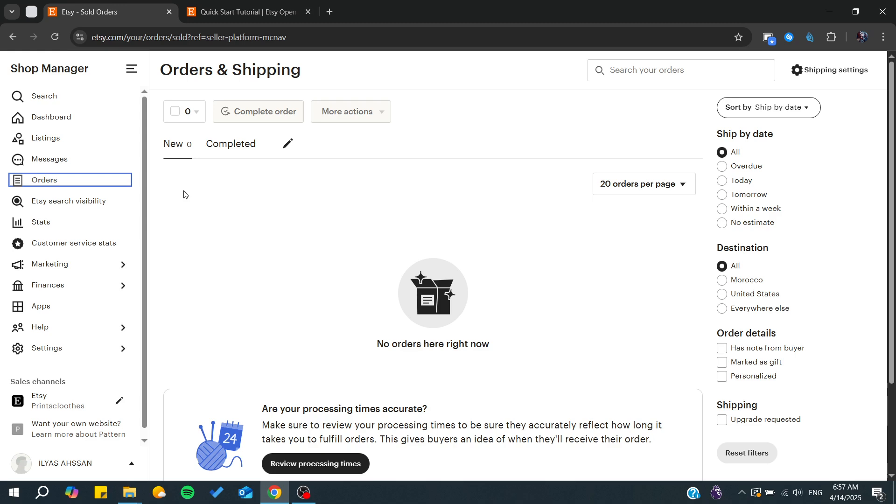
{"action": "mouse_move", "coordinate": [195, 218]}
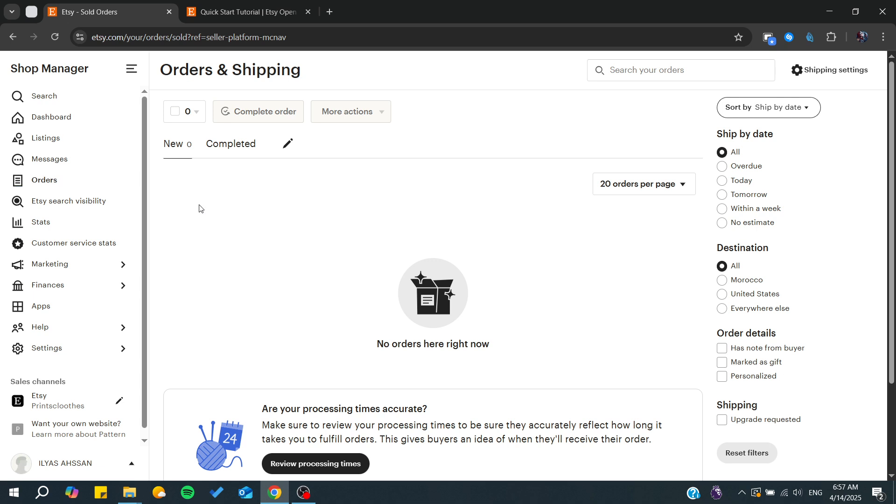
Bring the Quick Start Tutorial's 'Get your API key' heading into view
{"action": "left_click", "coordinate": [245, 11]}
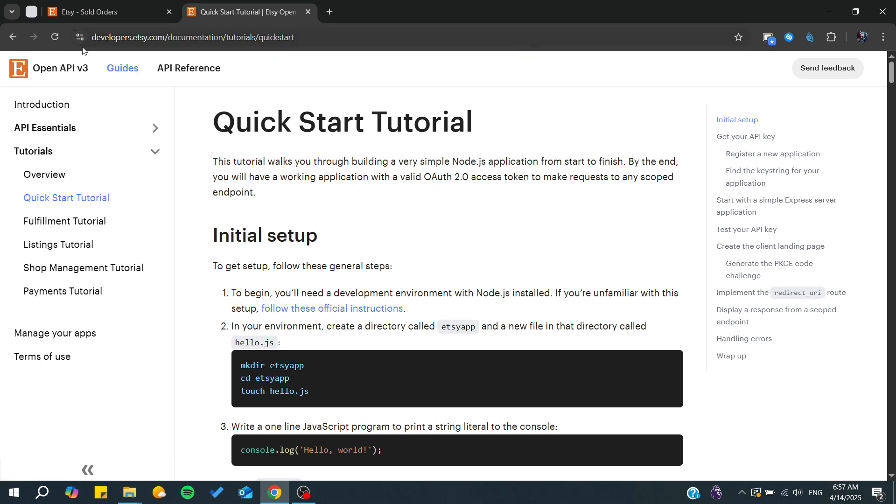
{"action": "mouse_move", "coordinate": [81, 78]}
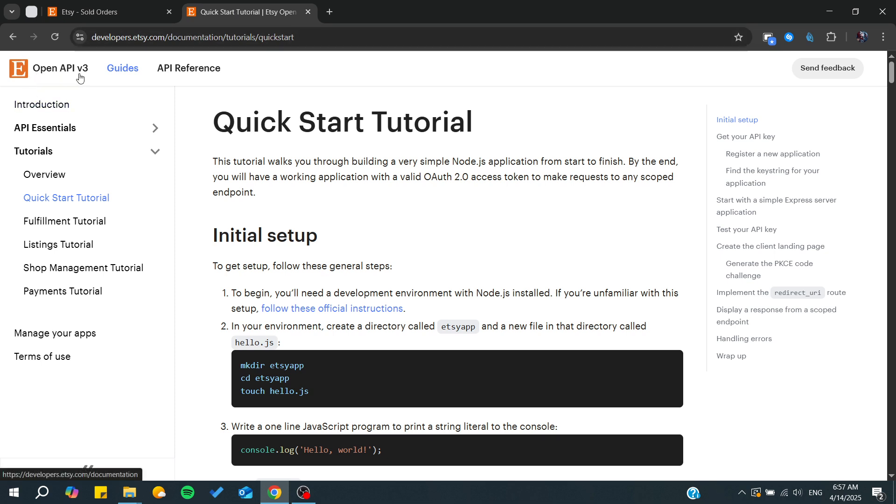
{"action": "mouse_move", "coordinate": [73, 54]}
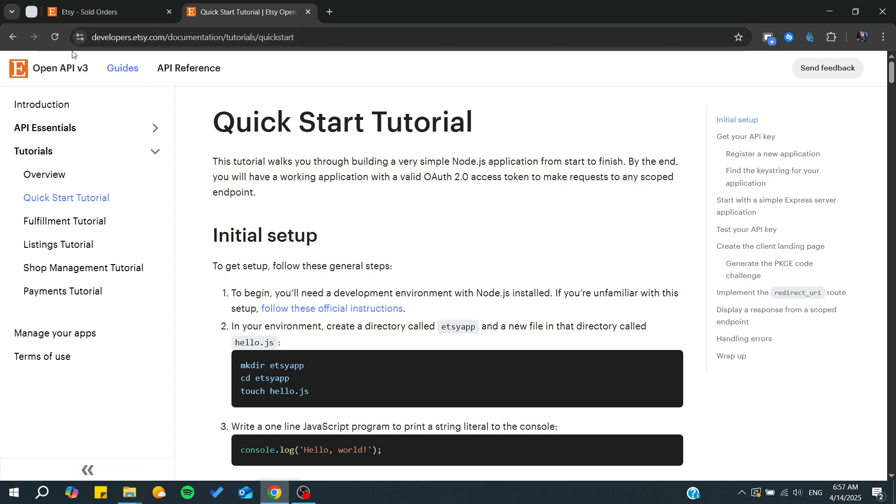
{"action": "mouse_move", "coordinate": [320, 130]}
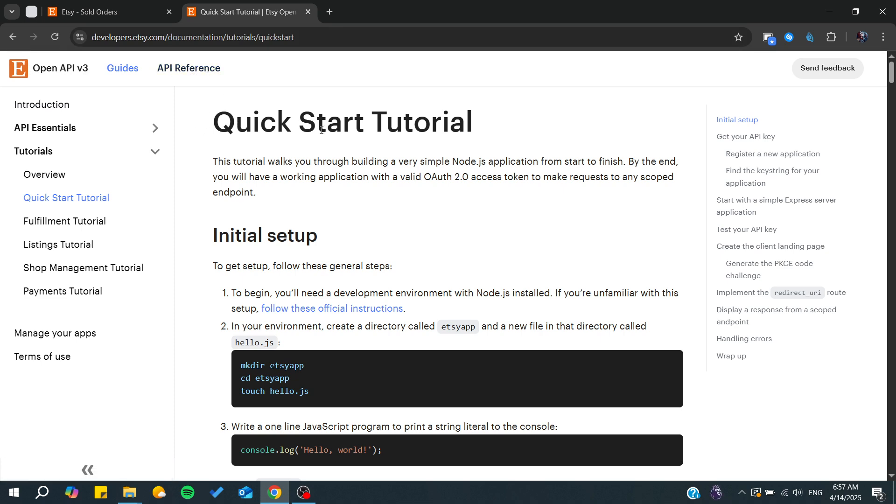
{"action": "mouse_move", "coordinate": [517, 210]}
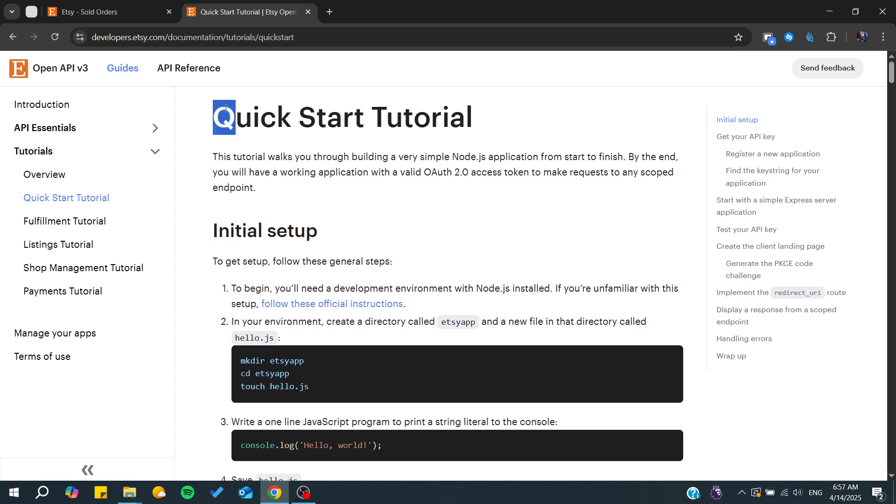
{"action": "scroll", "scroll_direction": "down", "scroll_amount": 3}
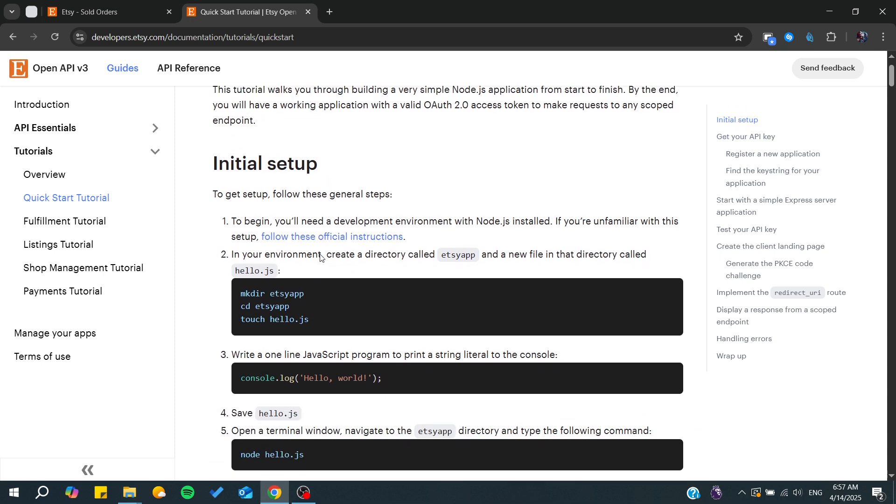
{"action": "scroll", "scroll_direction": "down", "scroll_amount": 3}
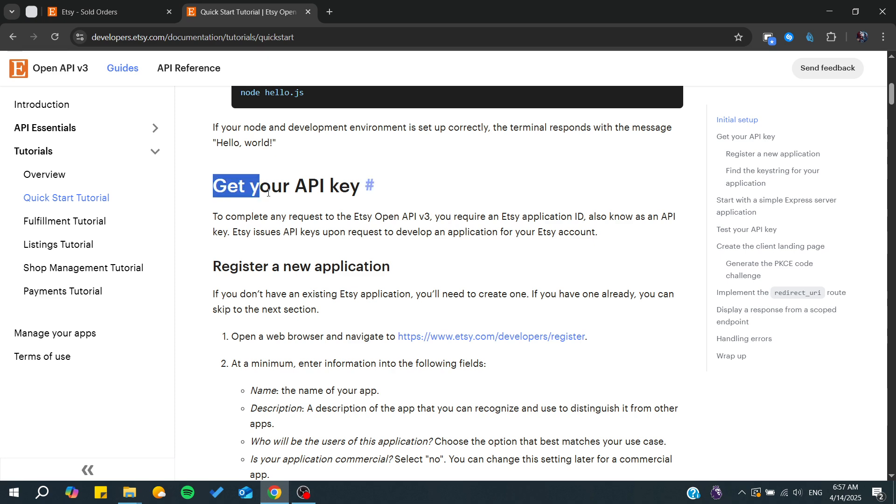
Reach 'Register a new application' and follow the etsy.com/developers/register link
{"action": "scroll", "scroll_direction": "down", "scroll_amount": 3}
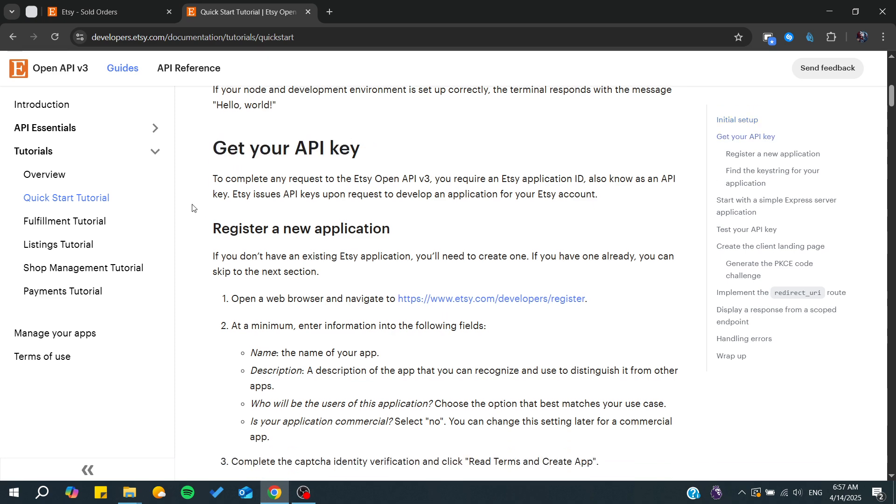
{"action": "scroll", "scroll_direction": "down", "scroll_amount": 3}
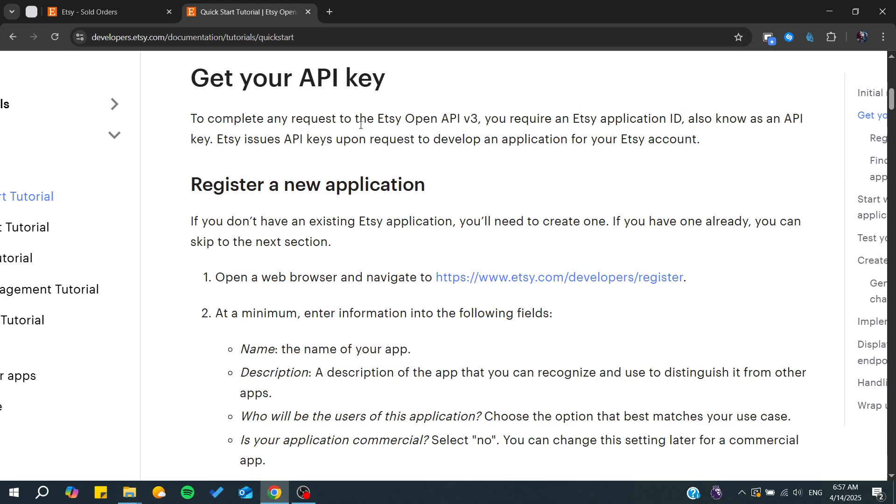
{"action": "double_click", "coordinate": [391, 124]}
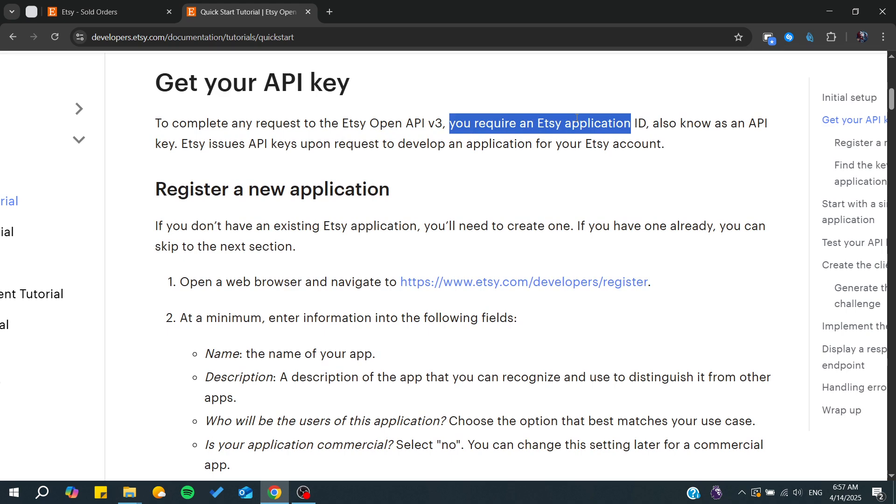
{"action": "left_click", "coordinate": [661, 123]}
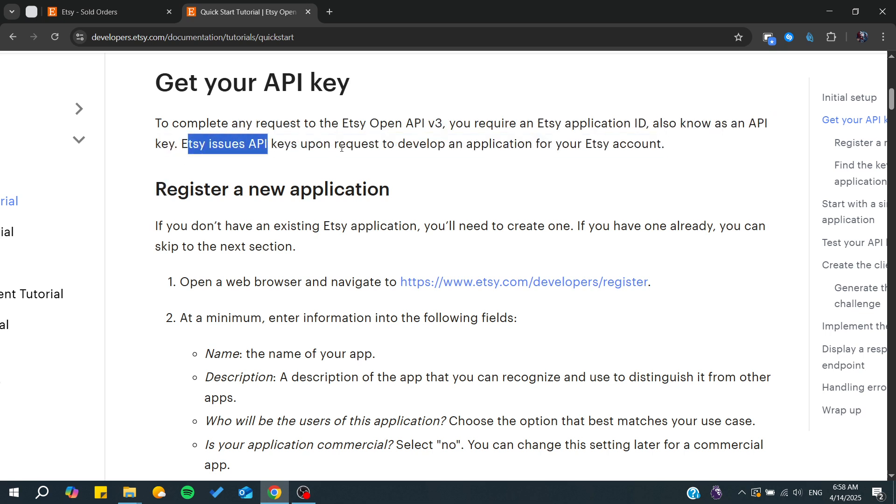
{"action": "scroll", "scroll_direction": "down", "scroll_amount": 3}
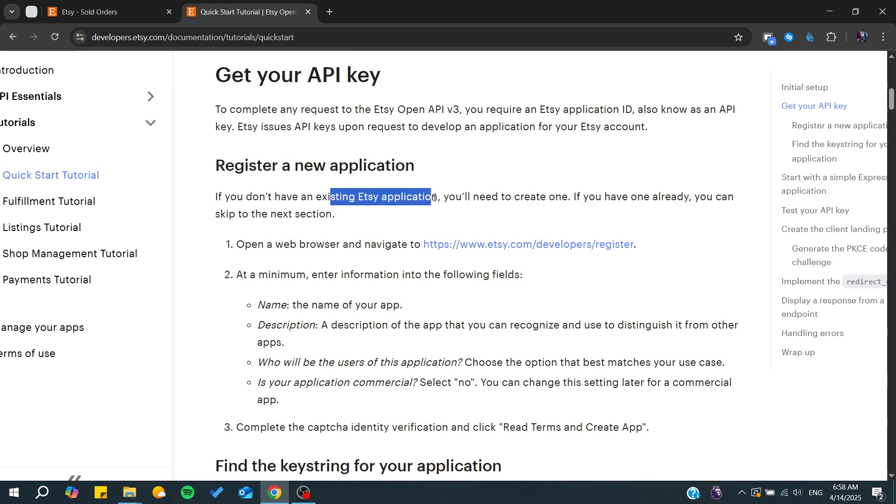
{"action": "mouse_move", "coordinate": [524, 192]}
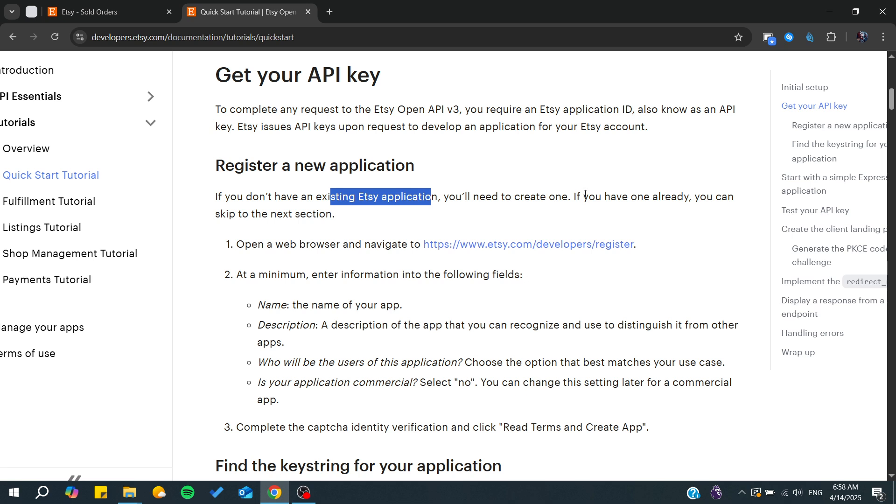
{"action": "mouse_move", "coordinate": [215, 216]}
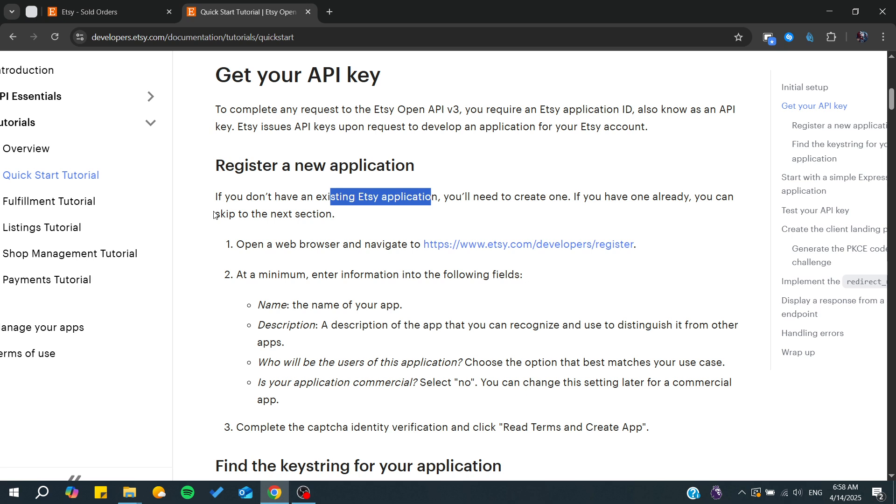
{"action": "scroll", "scroll_direction": "down", "scroll_amount": 3}
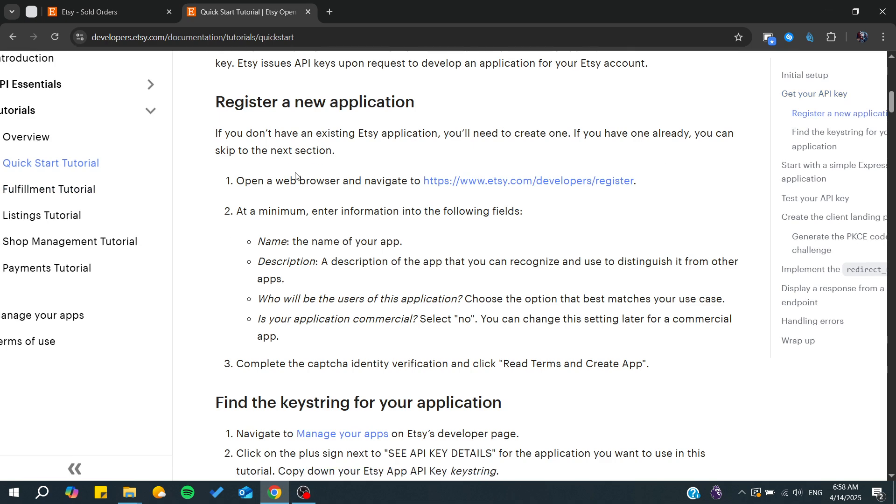
{"action": "mouse_move", "coordinate": [371, 169]}
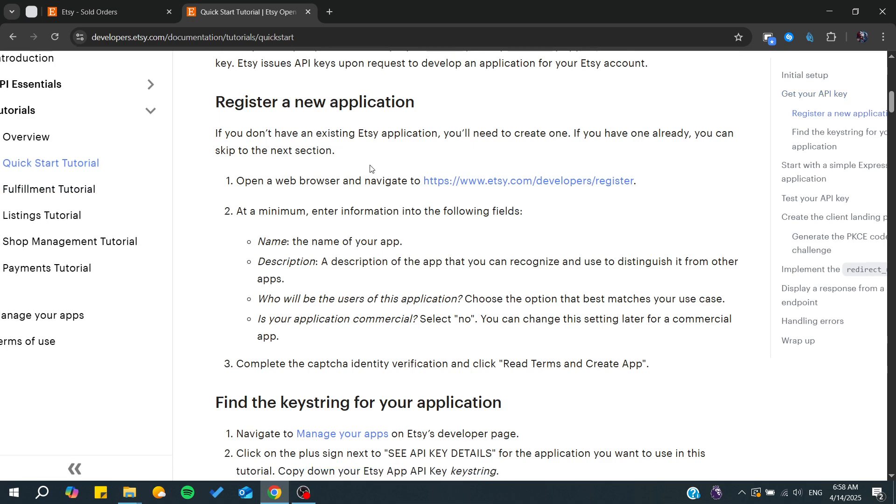
{"action": "mouse_move", "coordinate": [493, 180]}
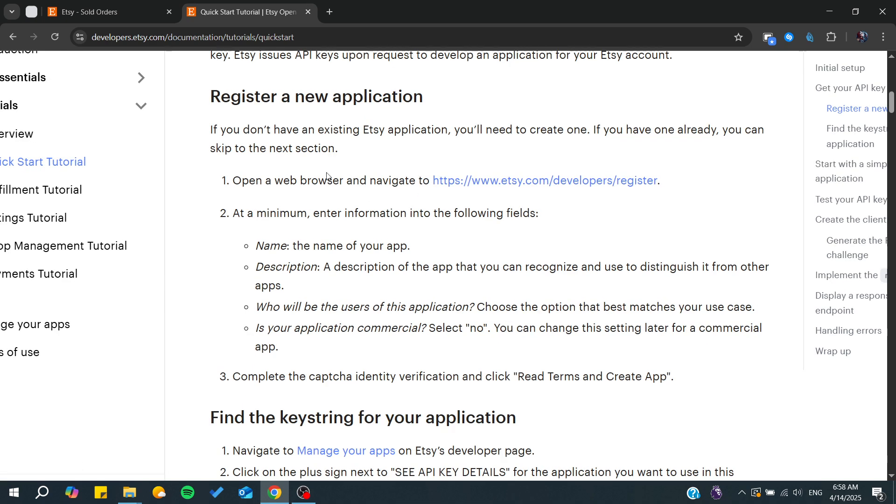
{"action": "left_click", "coordinate": [544, 181]}
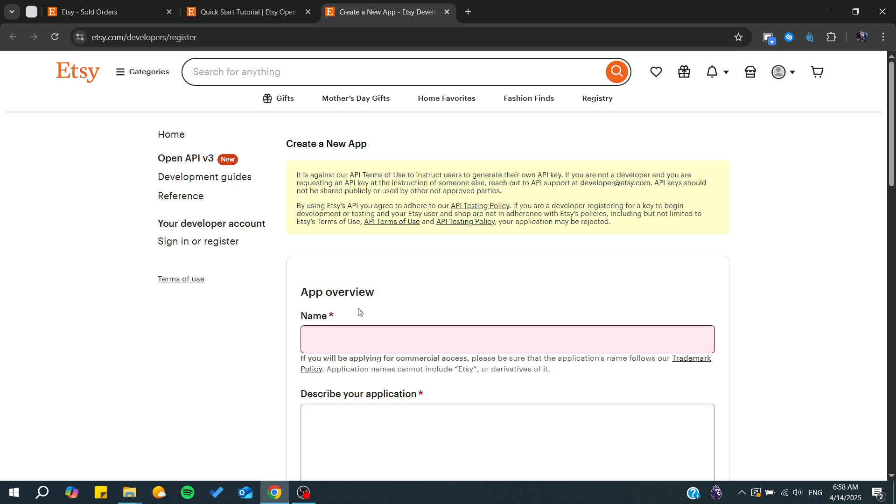
Review the Create a New App form from App overview down to the captcha and Read Terms button
{"action": "scroll", "scroll_direction": "down", "scroll_amount": 3}
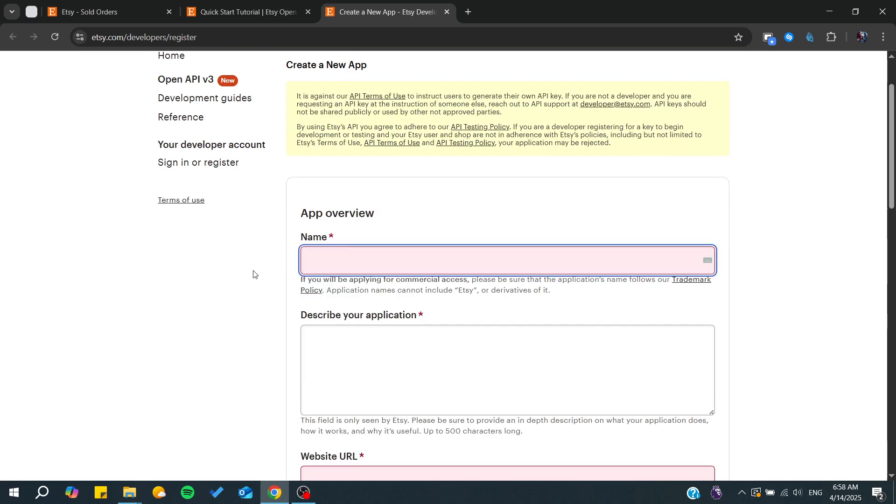
{"action": "scroll", "scroll_direction": "down", "scroll_amount": 3}
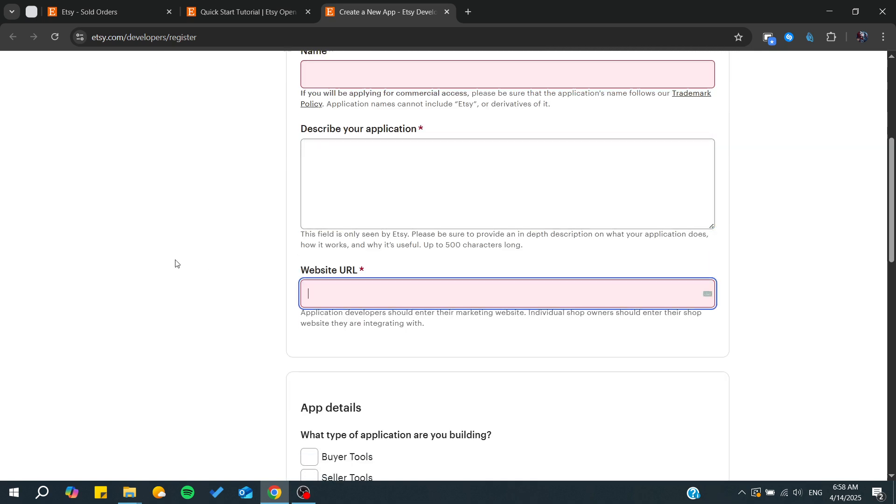
{"action": "scroll", "scroll_direction": "down", "scroll_amount": 3}
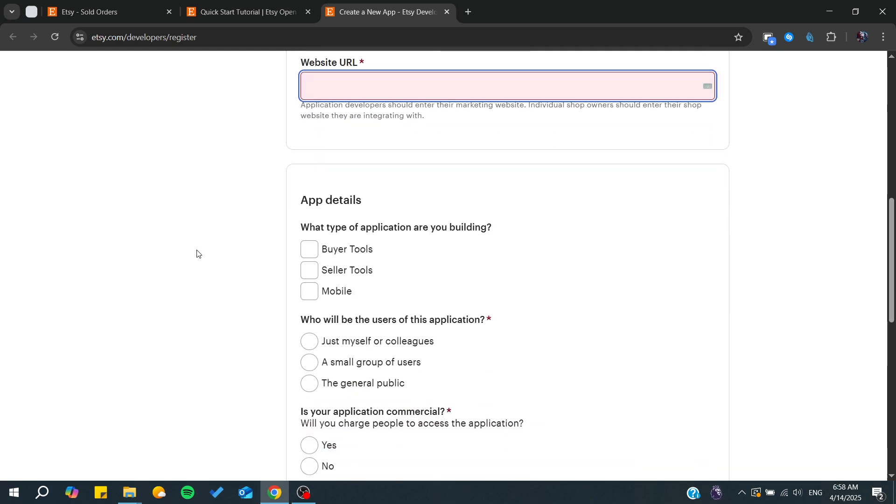
{"action": "scroll", "scroll_direction": "down", "scroll_amount": 3}
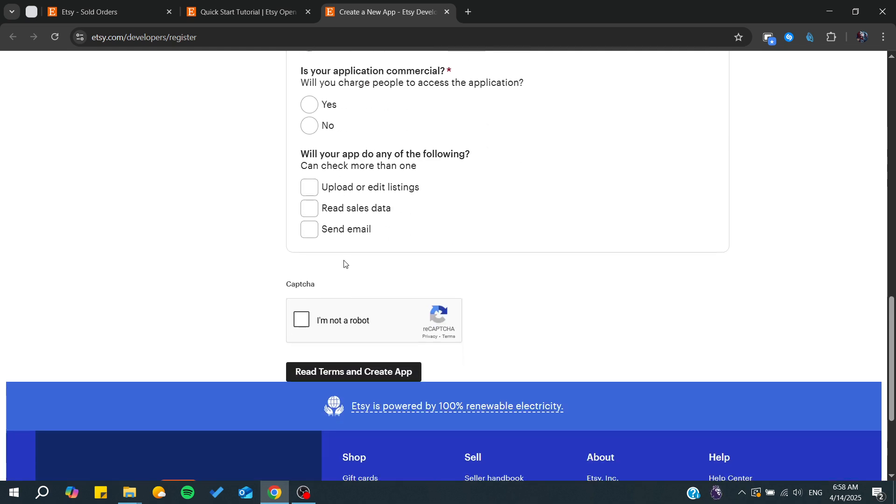
Return to the tutorial's list of minimum required fields for registering an application
{"action": "left_click", "coordinate": [245, 11]}
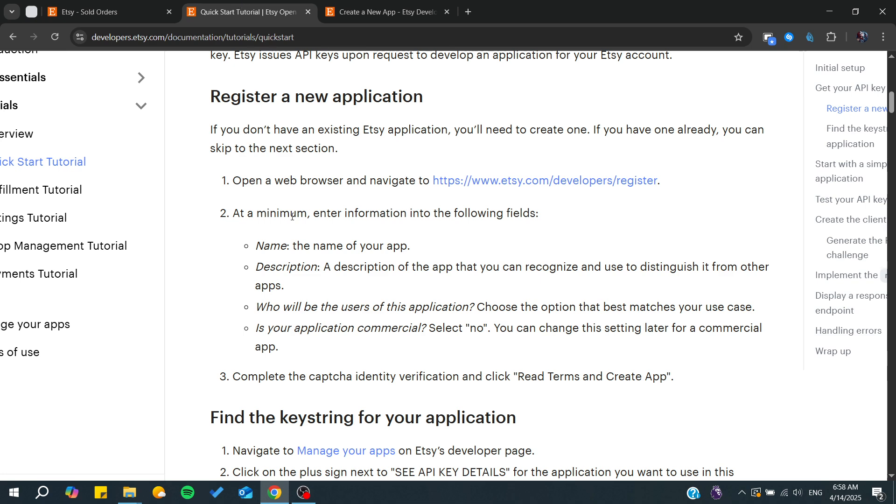
{"action": "scroll", "scroll_direction": "down", "scroll_amount": 3}
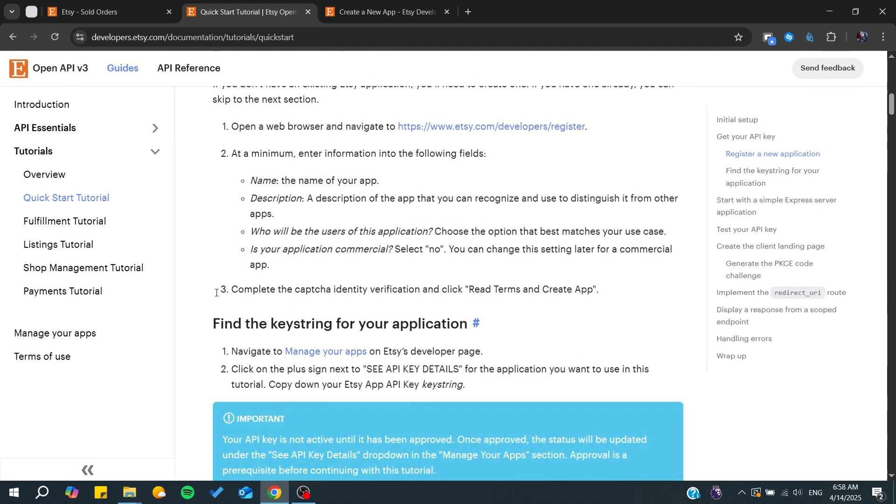
{"action": "mouse_move", "coordinate": [205, 263]}
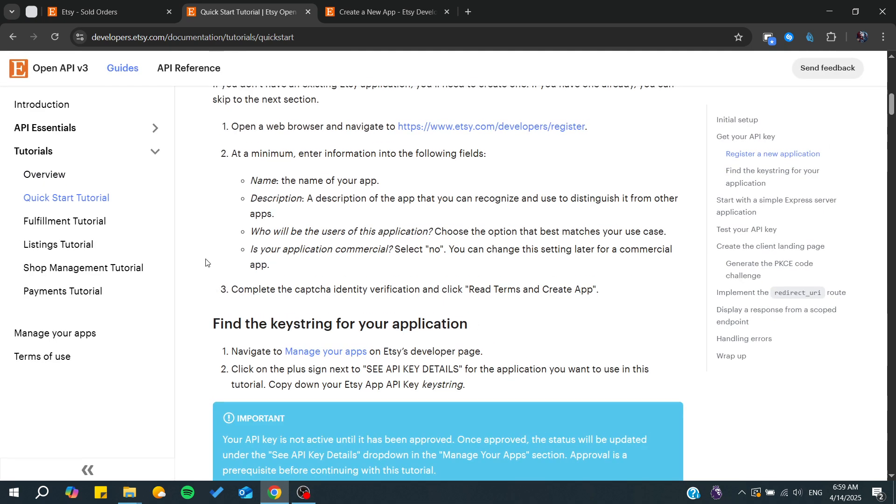
{"action": "scroll", "scroll_direction": "down", "scroll_amount": 3}
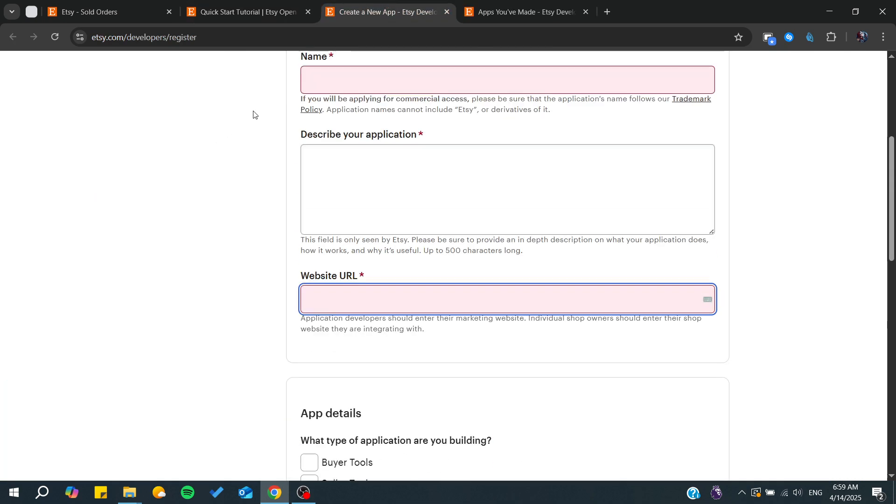
Switch from the top of the Create a New App form to the Apps You've Made page
{"action": "scroll", "scroll_direction": "up", "scroll_amount": 3}
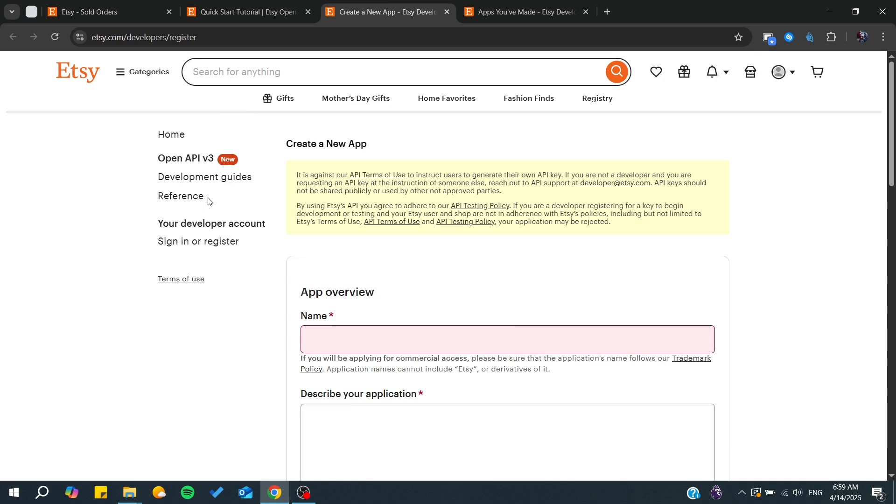
{"action": "mouse_move", "coordinate": [239, 189]}
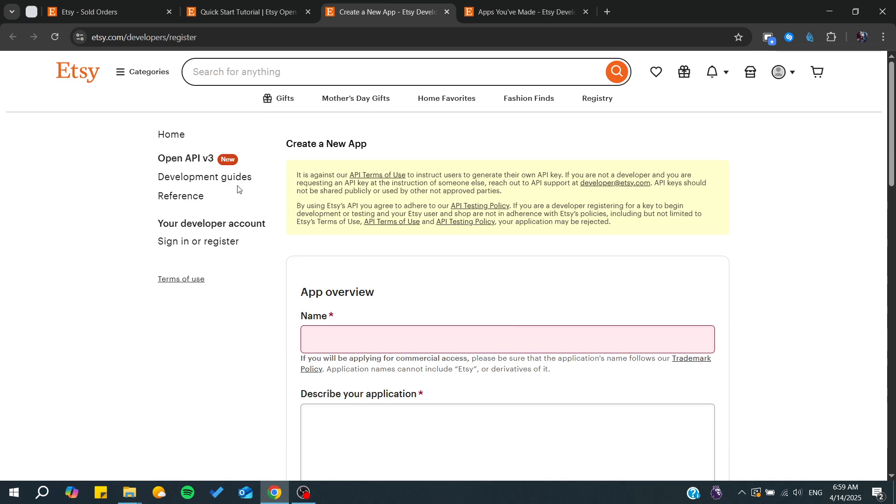
{"action": "left_click", "coordinate": [520, 11]}
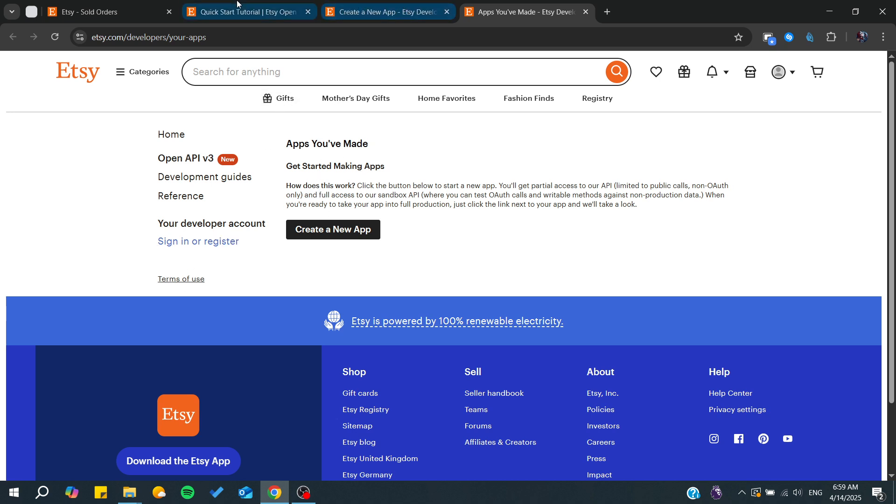
View the tutorial's 'Find the keystring for your application' section and its approval note
{"action": "left_click", "coordinate": [246, 11]}
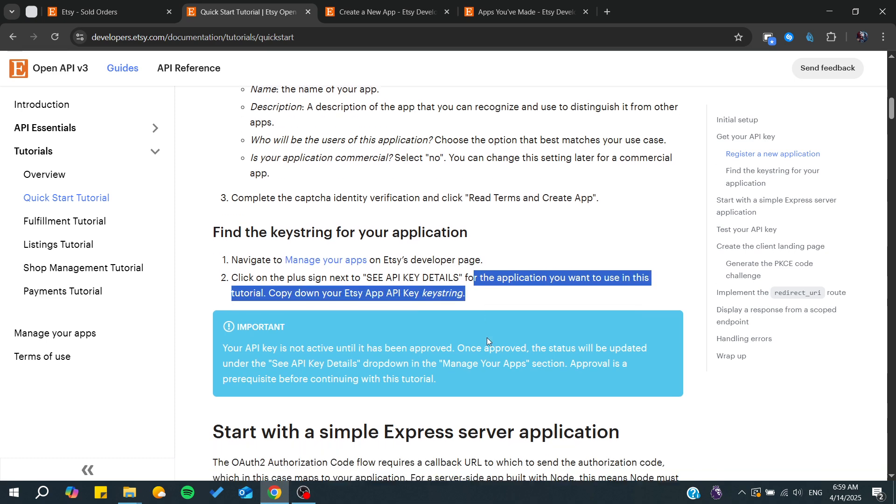
{"action": "scroll", "scroll_direction": "down", "scroll_amount": 3}
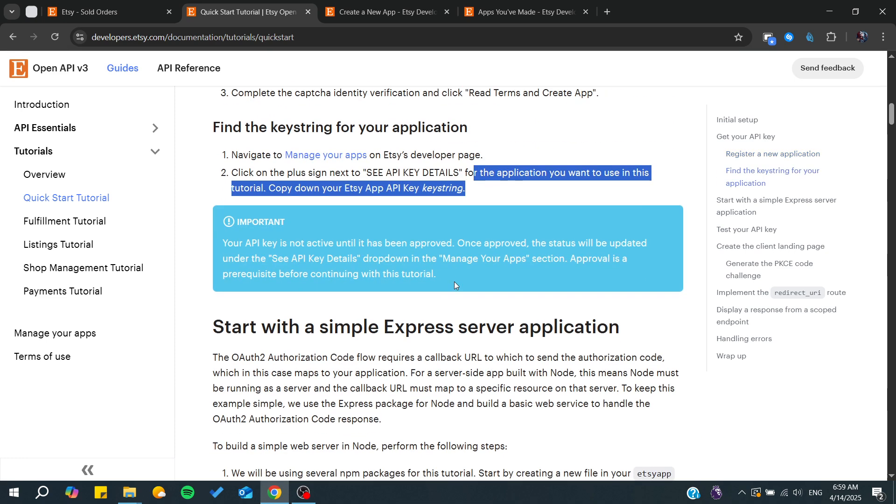
{"action": "left_click", "coordinate": [190, 271]}
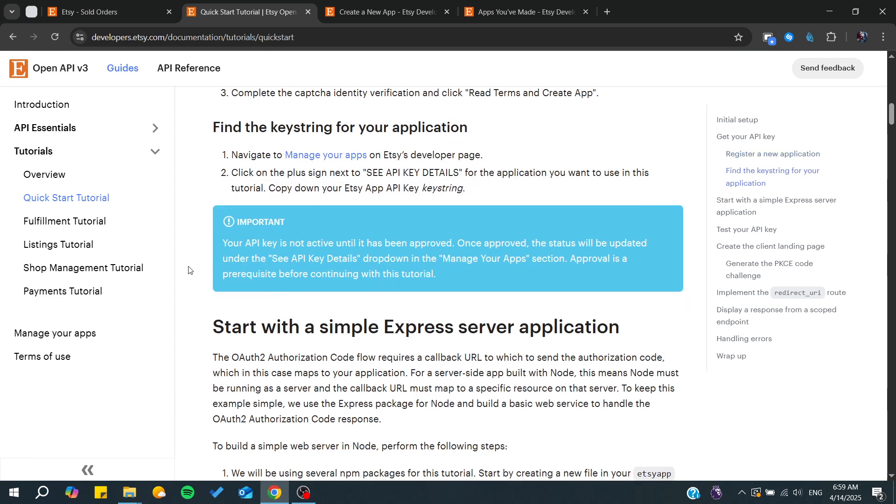